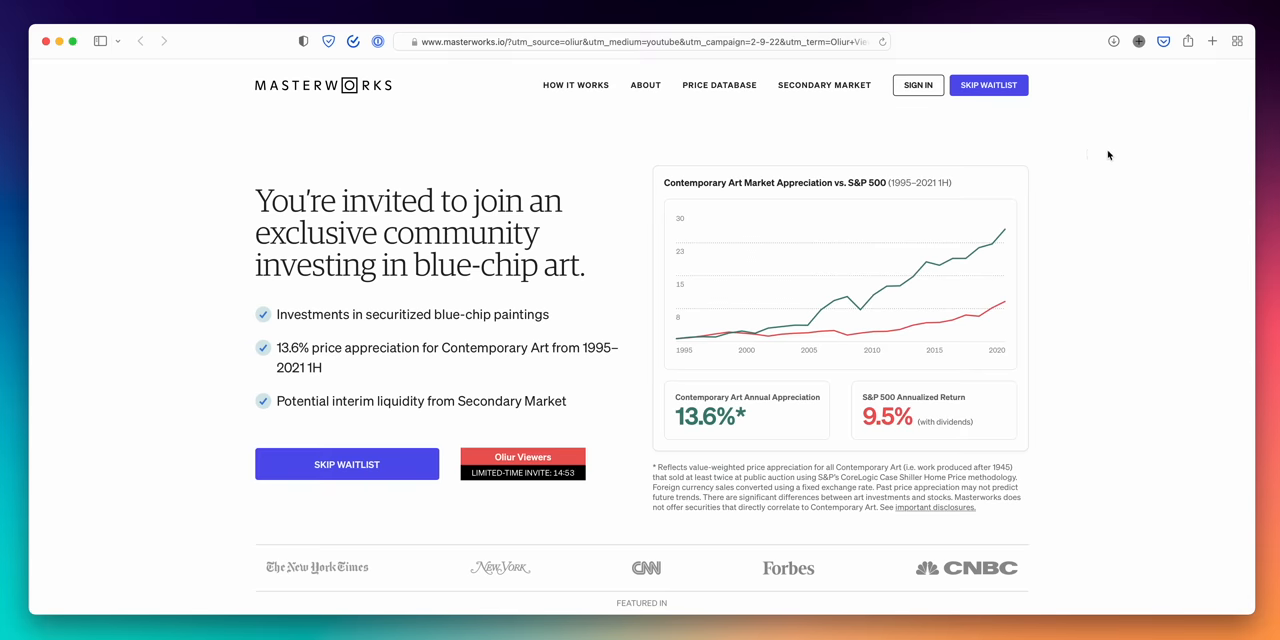
- Scroll past Our Track Record, view Warhol, Banksy and Kaws repeat sales, then reach Performance to date
{"action": "scroll", "scroll_direction": "down", "scroll_amount": 3}
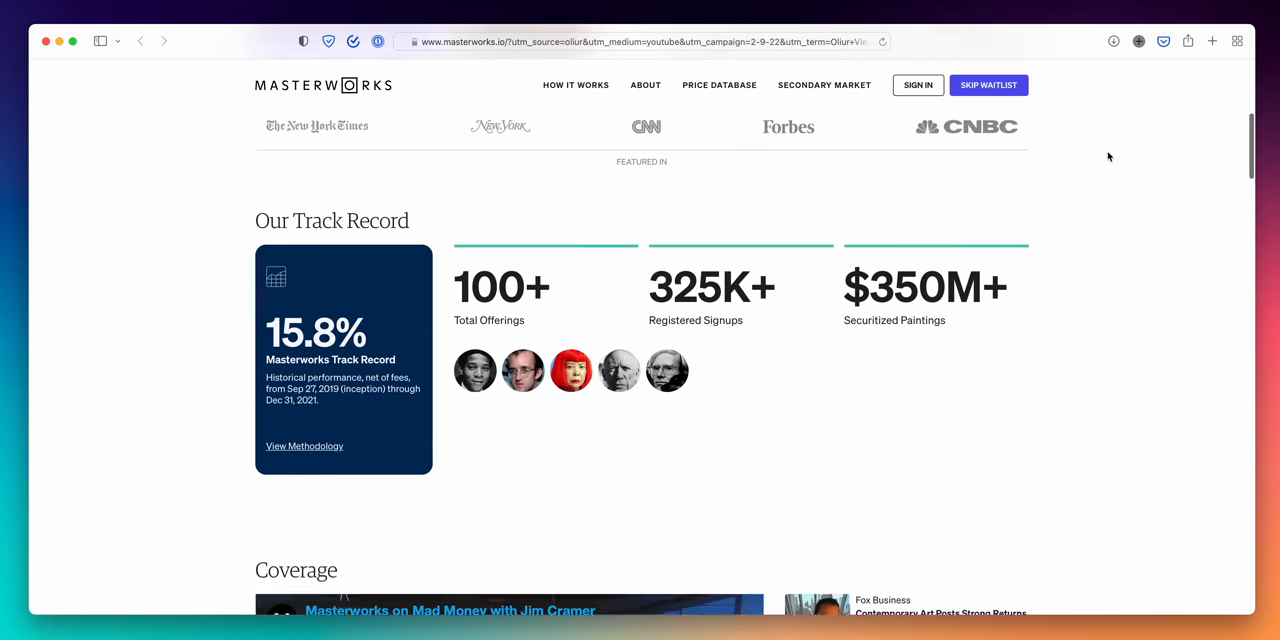
{"action": "scroll", "scroll_direction": "down", "scroll_amount": 3}
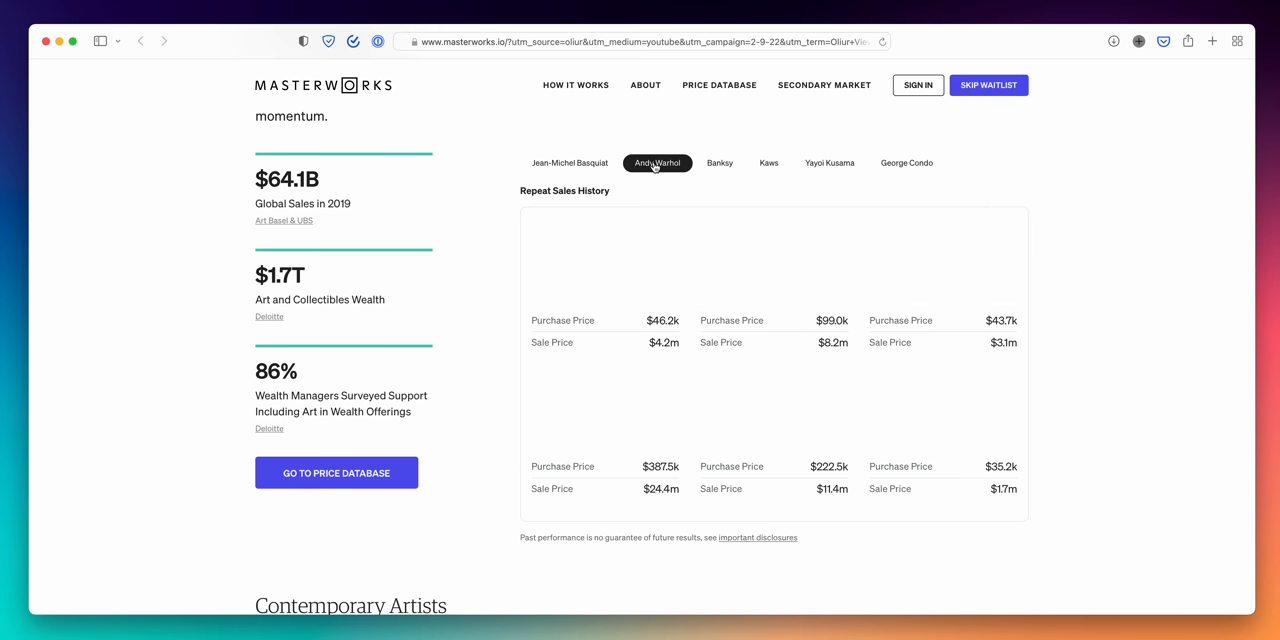
{"action": "left_click", "coordinate": [719, 163]}
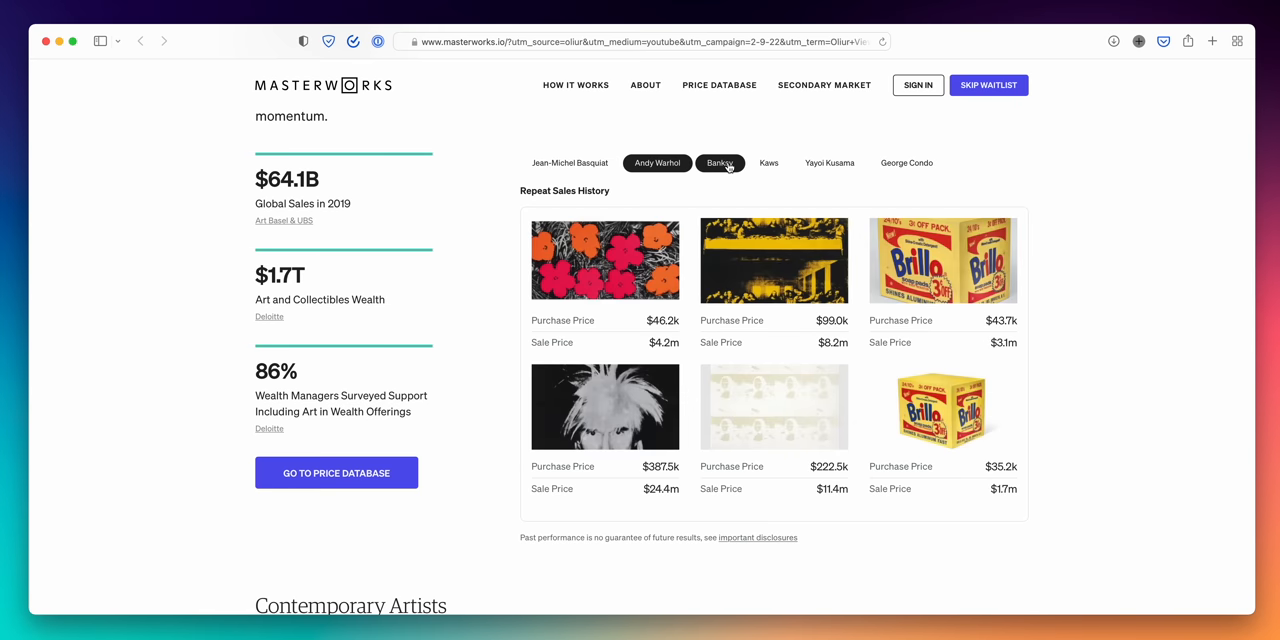
{"action": "left_click", "coordinate": [720, 163]}
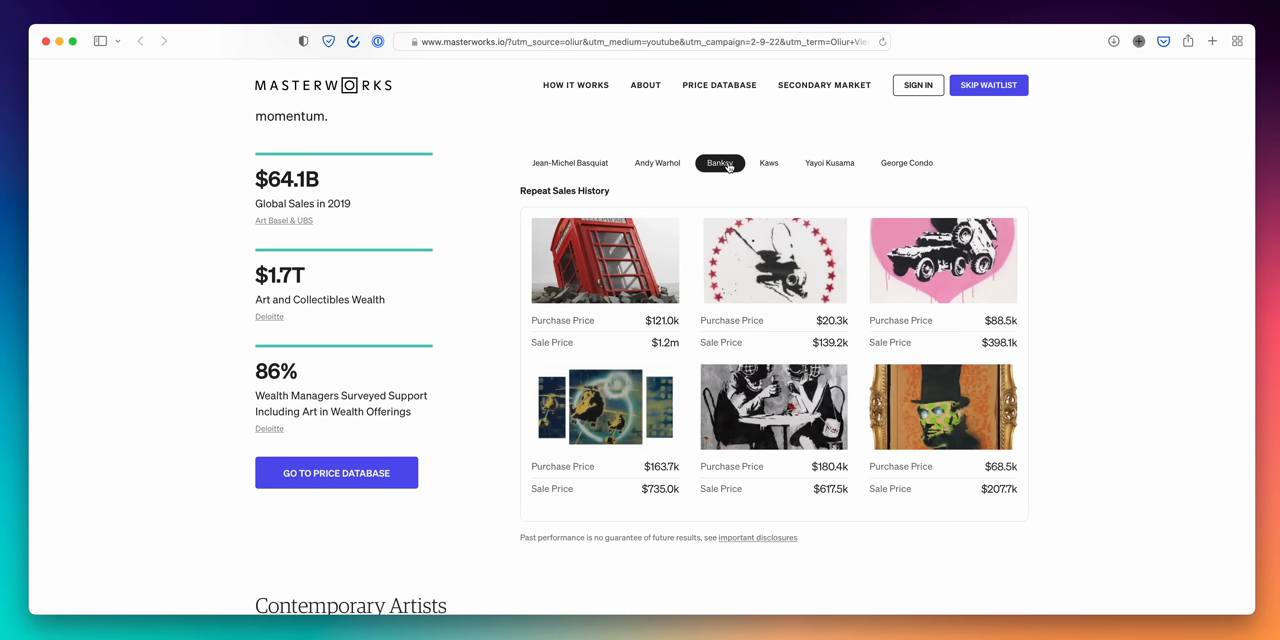
{"action": "left_click", "coordinate": [768, 163]}
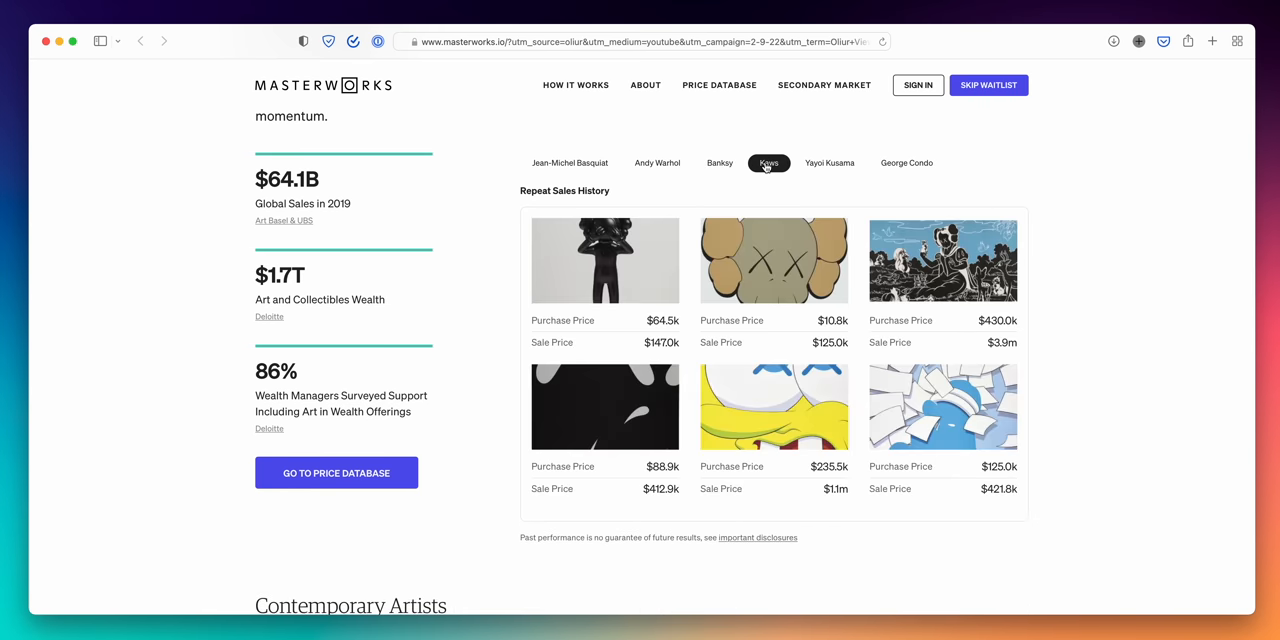
{"action": "scroll", "scroll_direction": "down", "scroll_amount": 3}
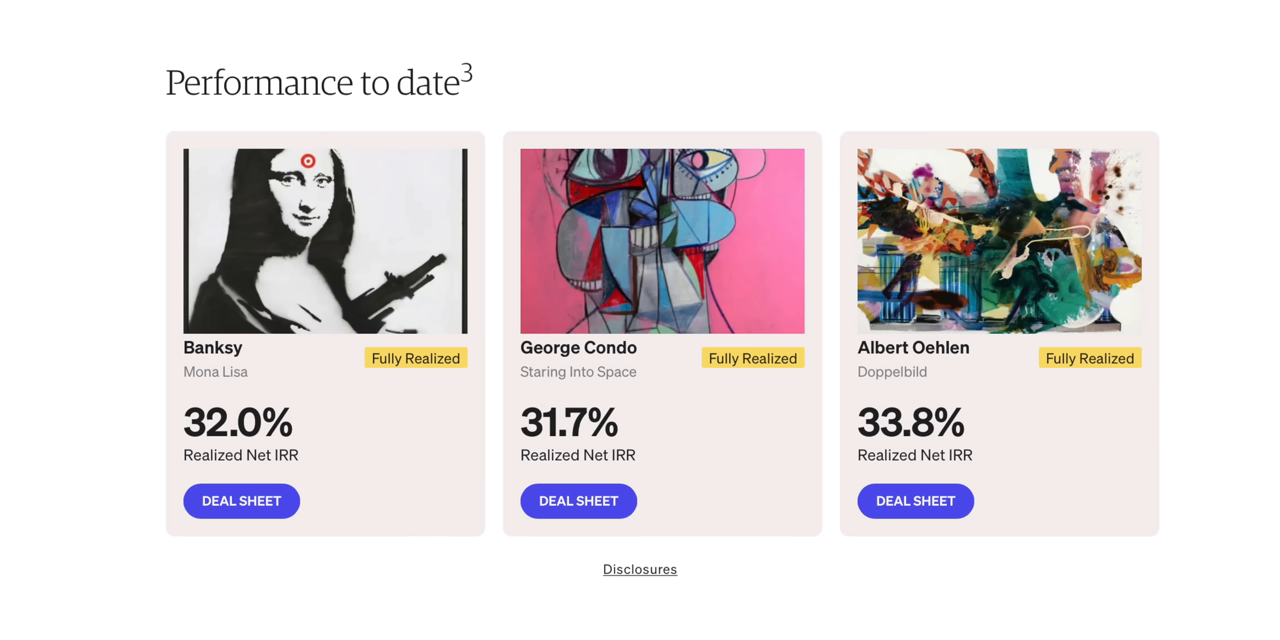